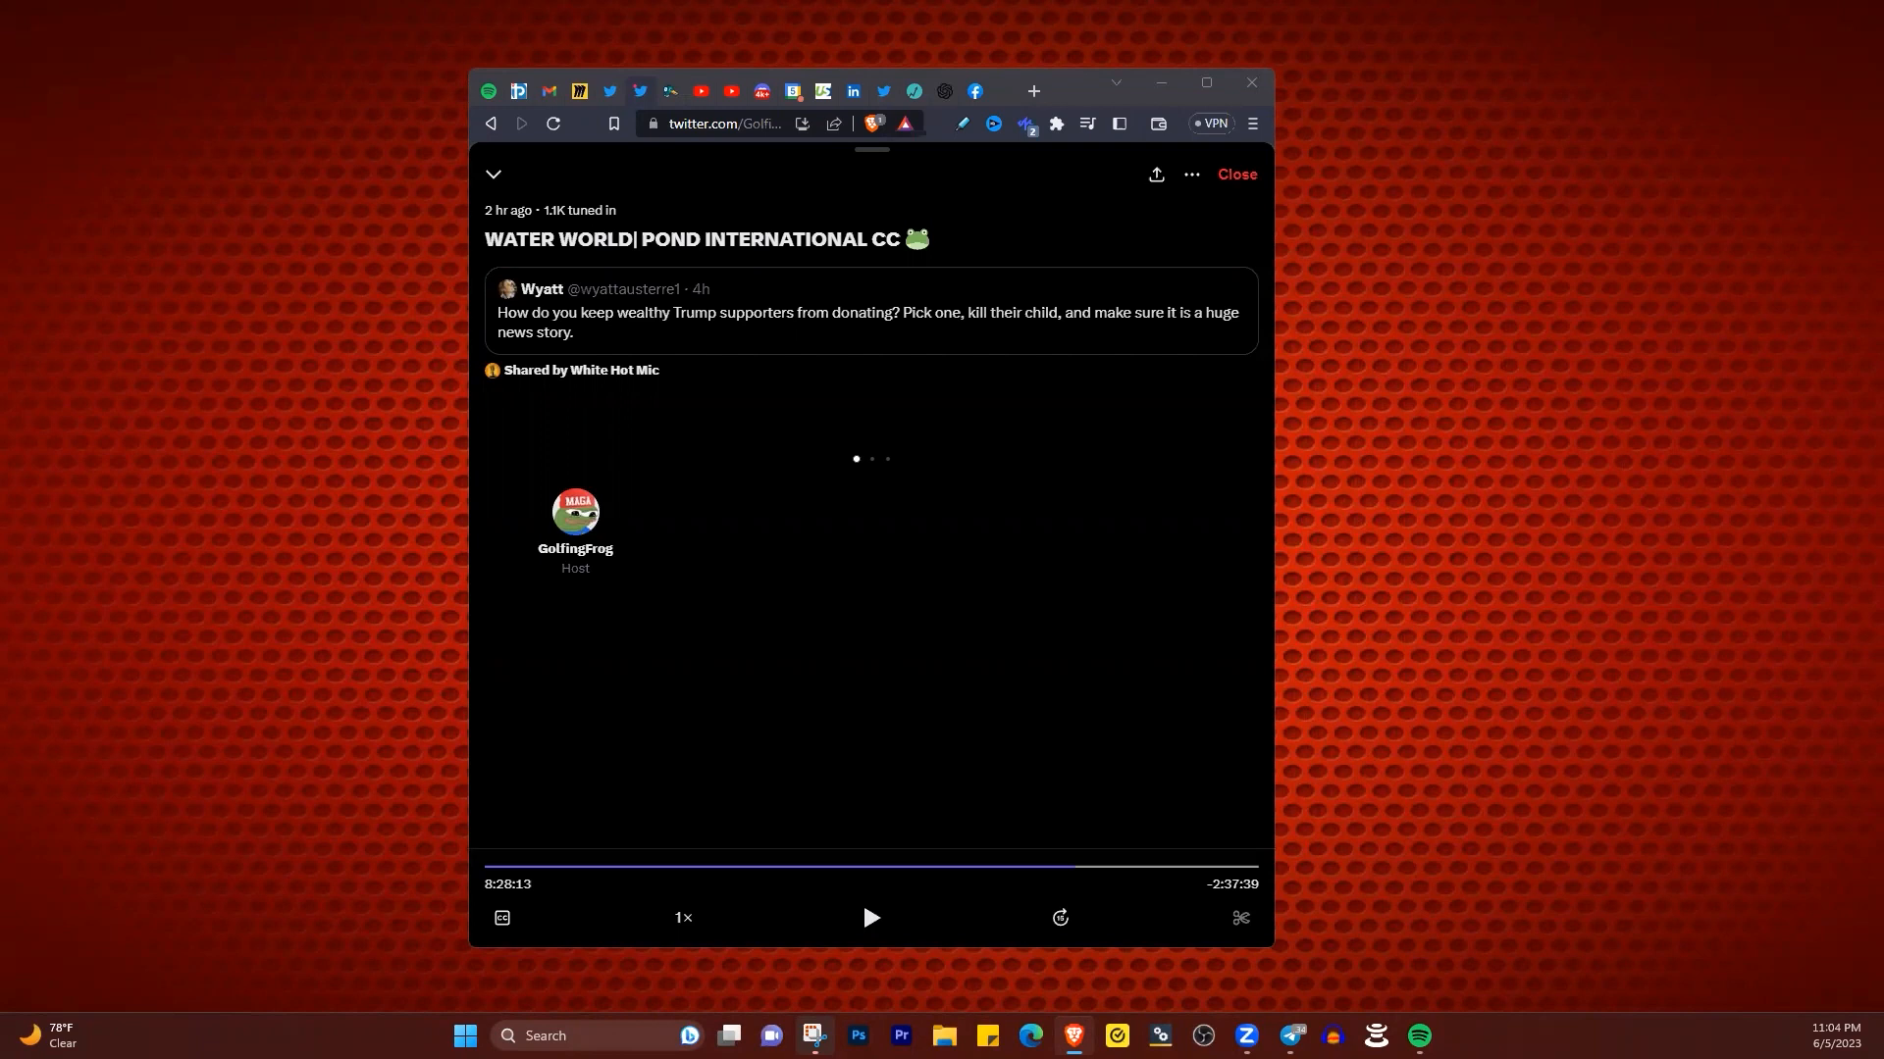
- Start the recorded Space replay so the host and speaker grid loads with audio
click(870, 918)
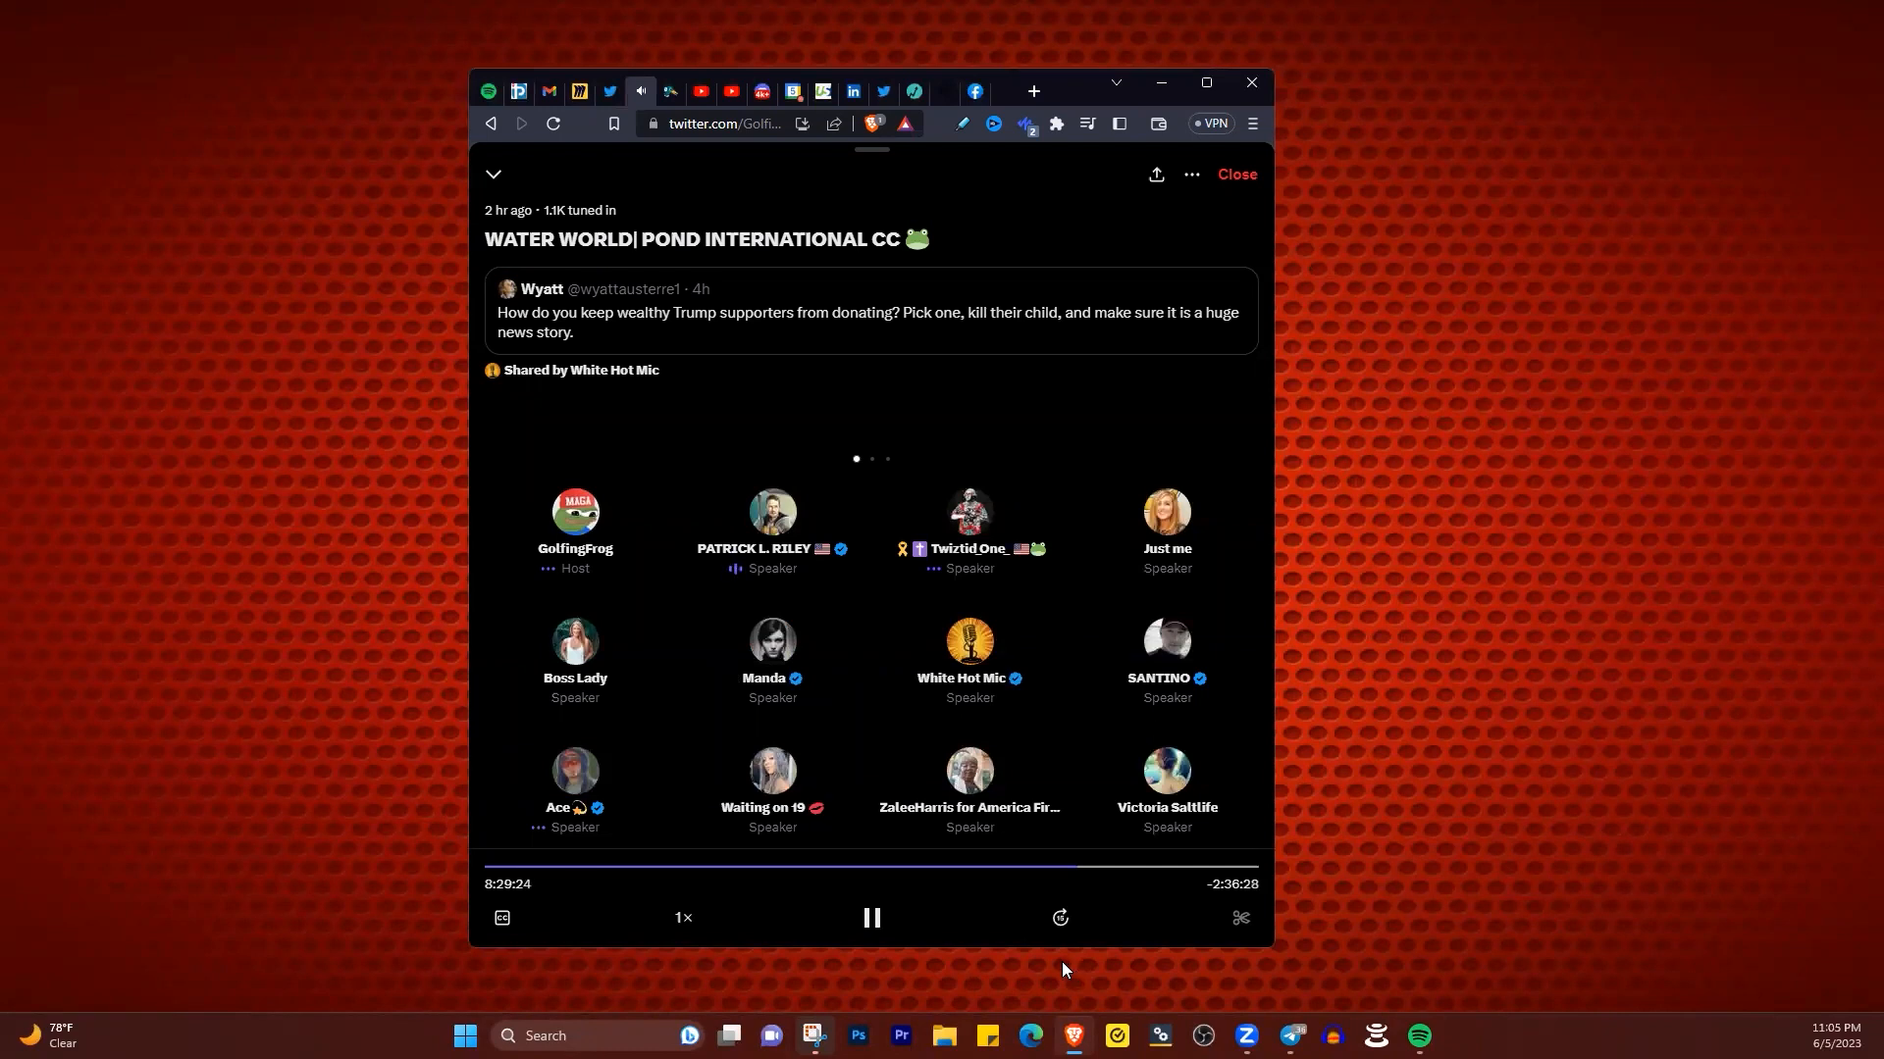
mouse_move(947, 1002)
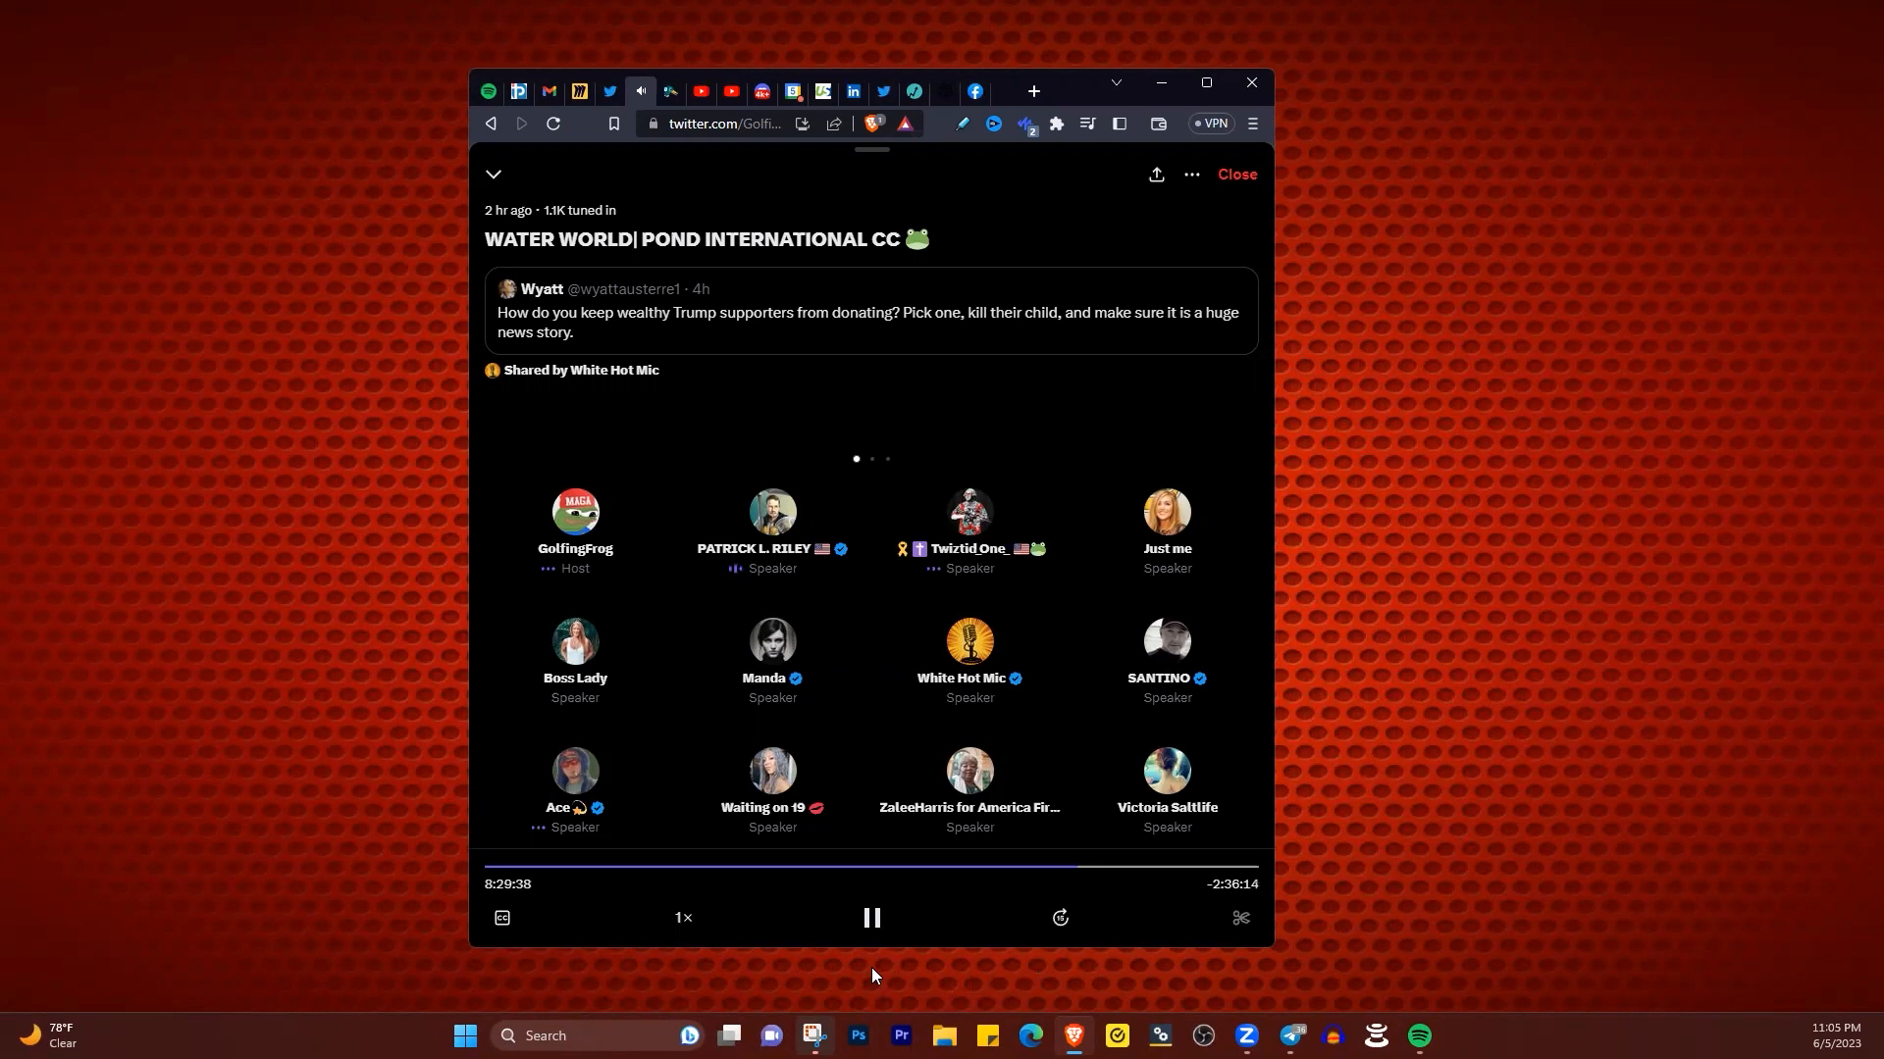
- Pause the Space replay at about 8:30:16 with the speaker grid still shown
click(870, 919)
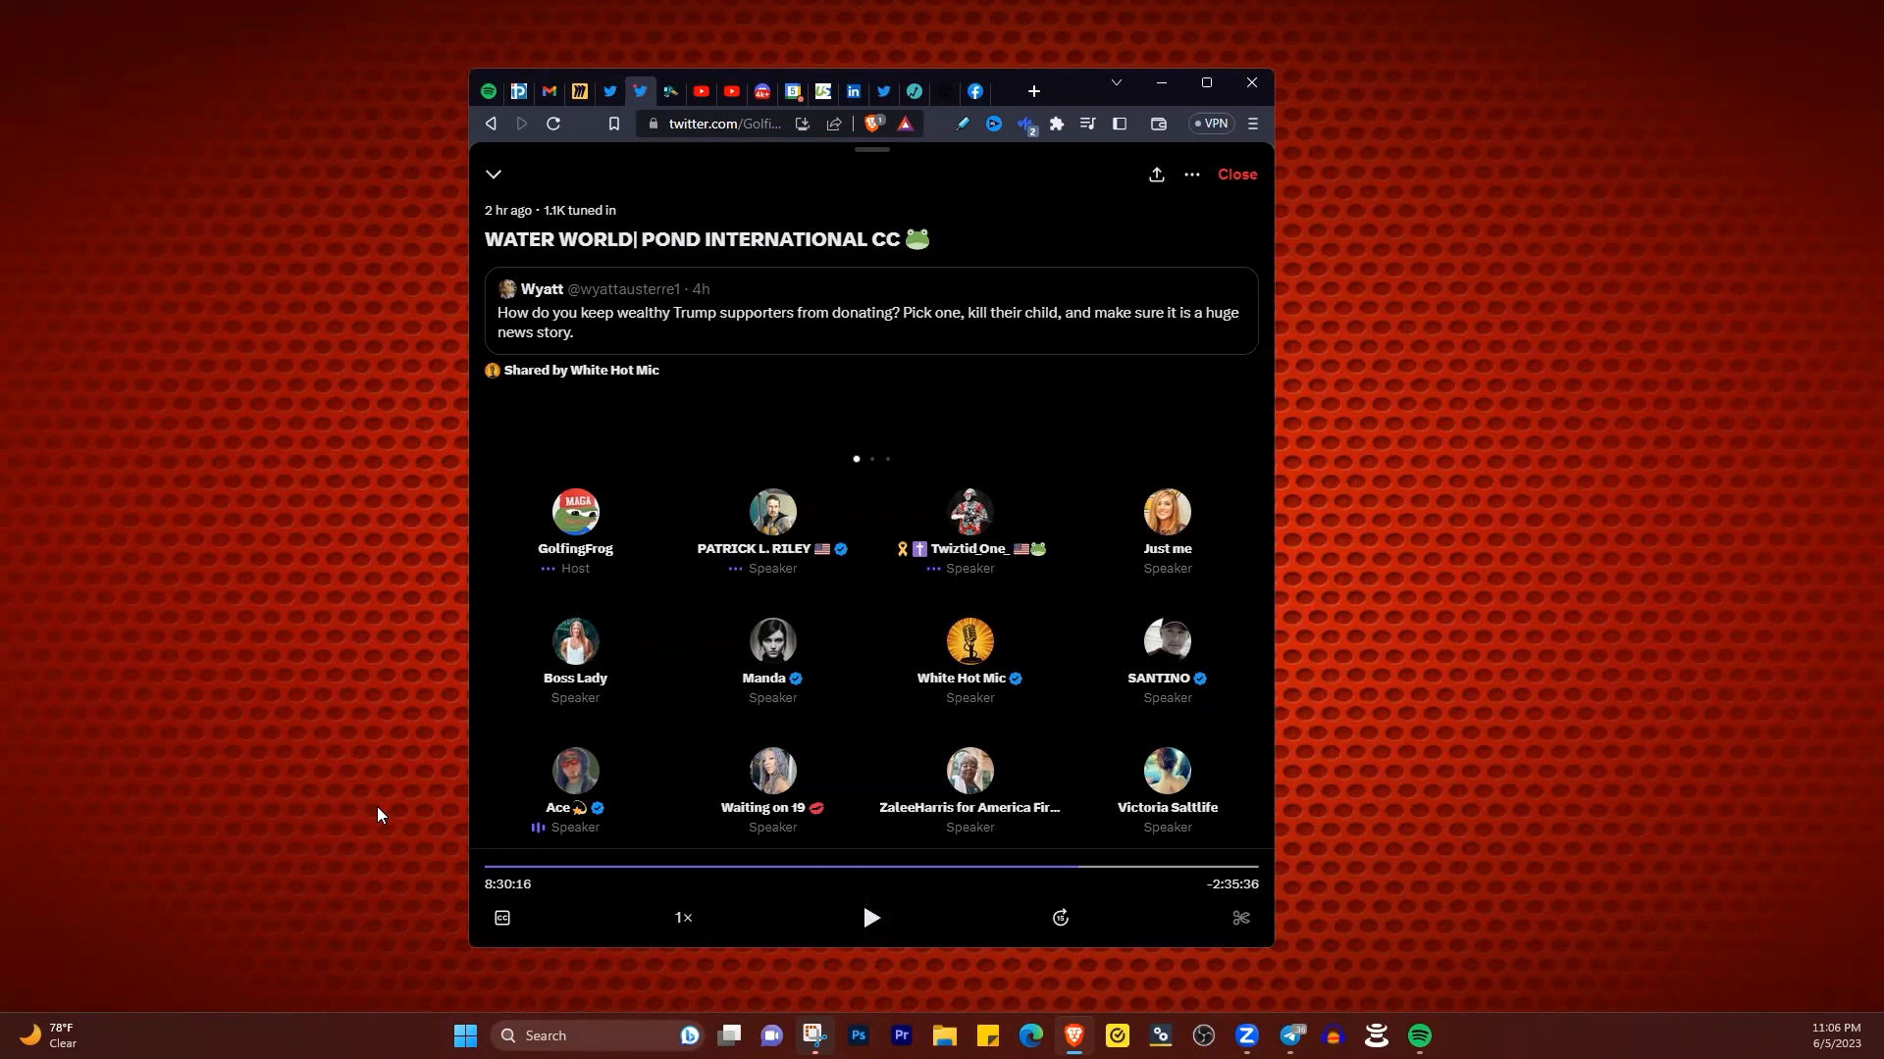
mouse_move(659, 732)
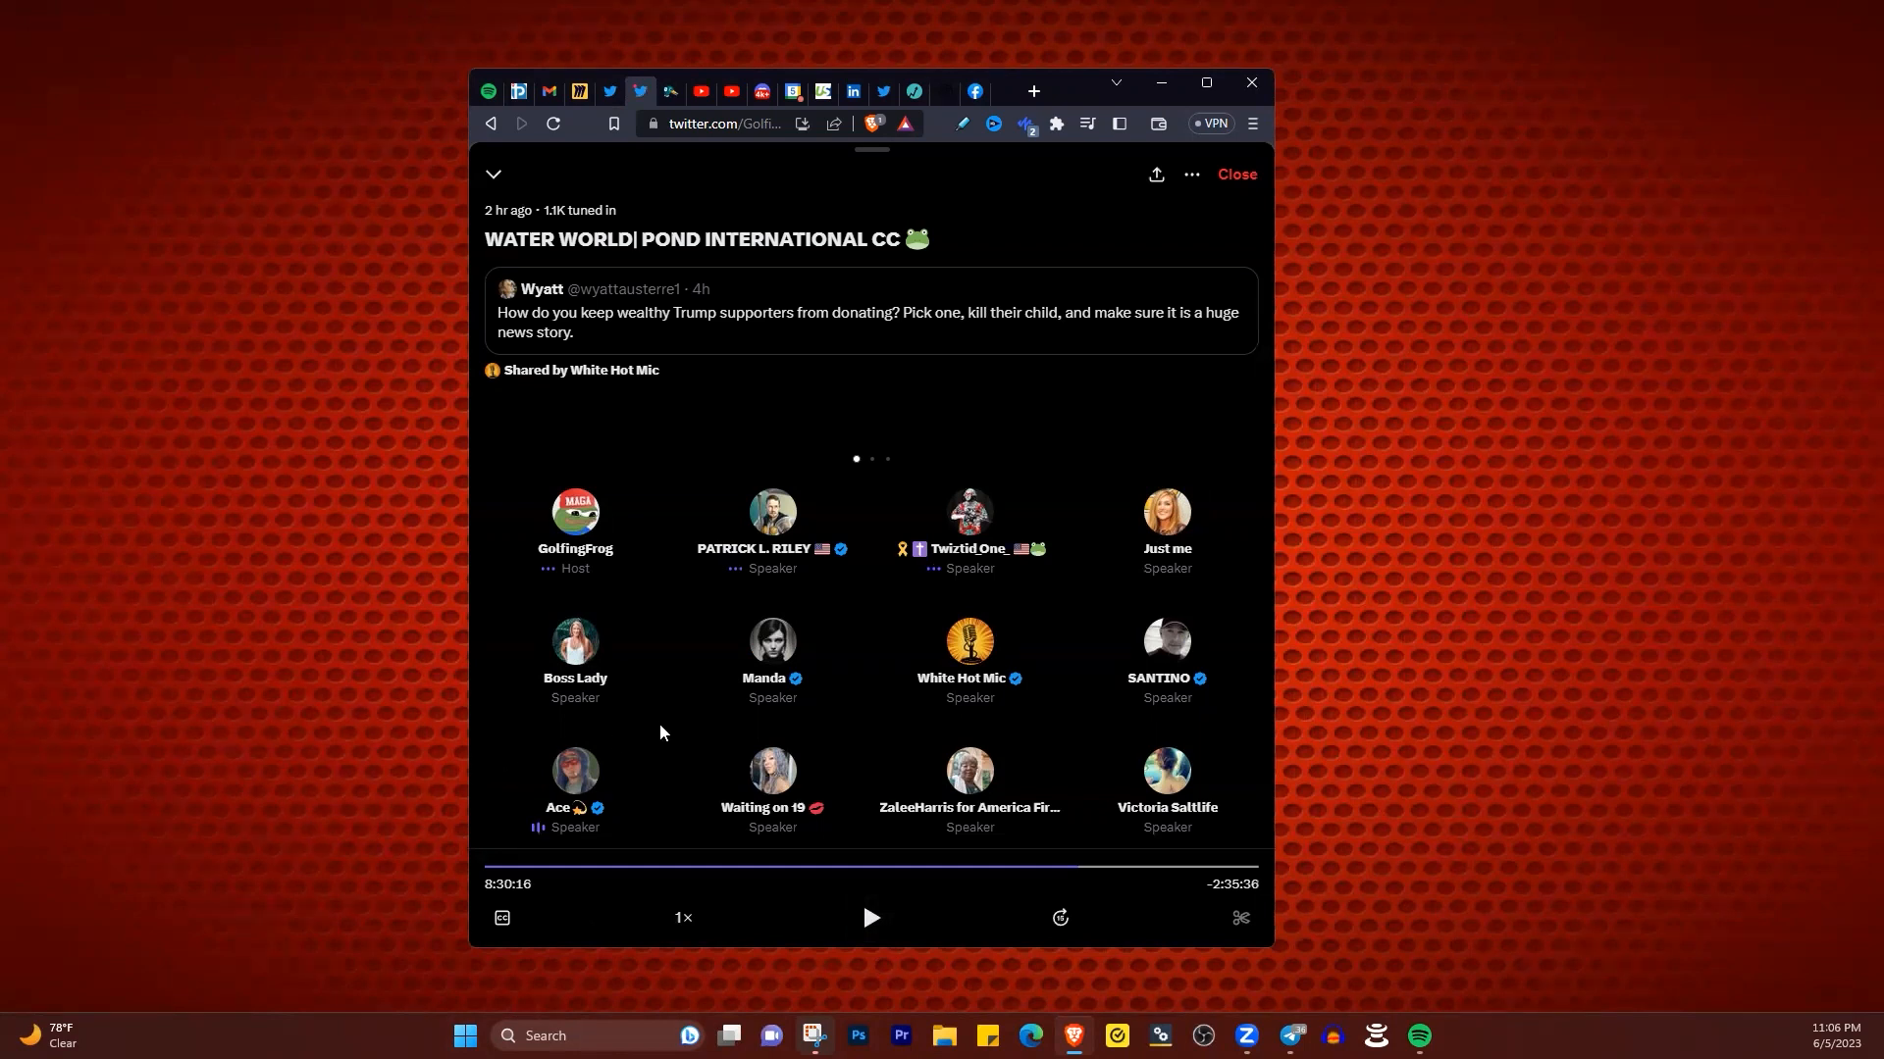